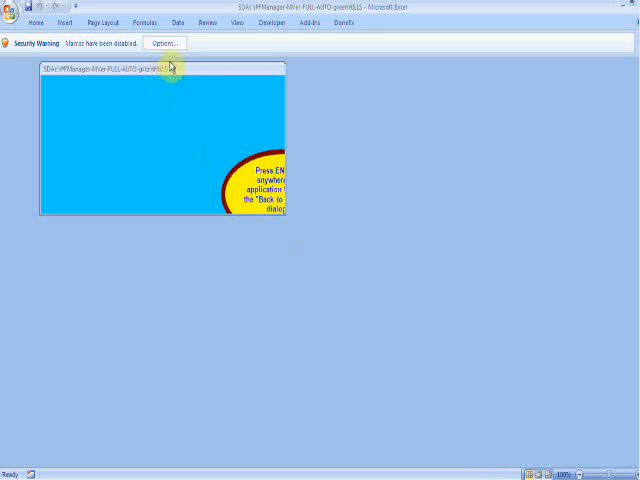
Enable the Poultry Farm Manager workbook's macros from the Security Warning options
{"action": "left_click", "coordinate": [164, 42]}
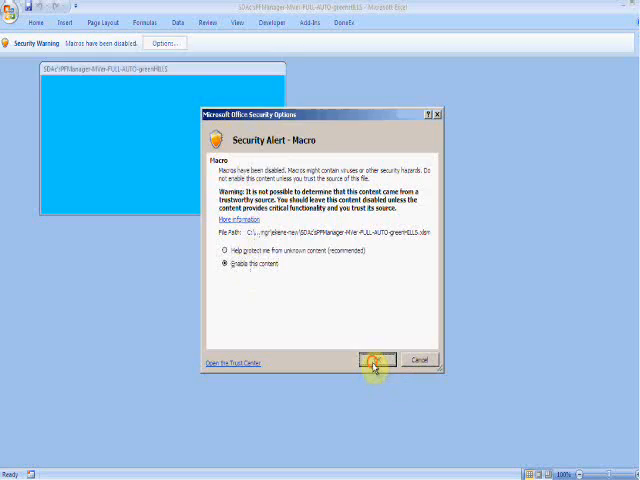
{"action": "left_click", "coordinate": [374, 359]}
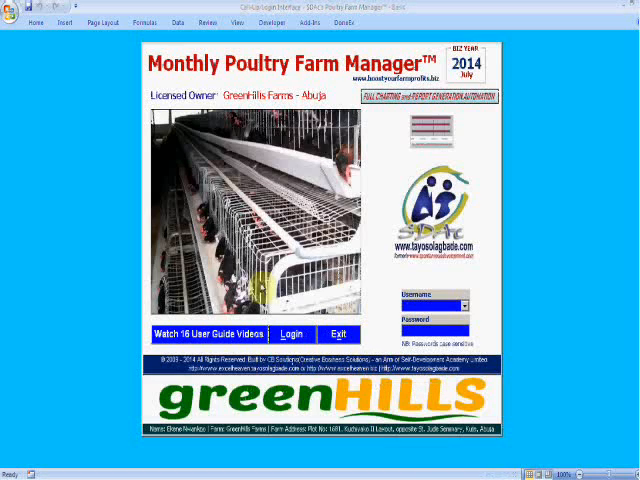
{"action": "mouse_move", "coordinate": [400, 116]}
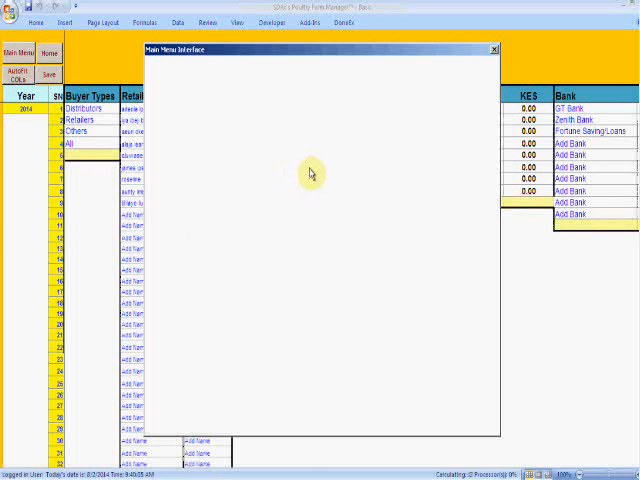
{"action": "mouse_move", "coordinate": [312, 172]}
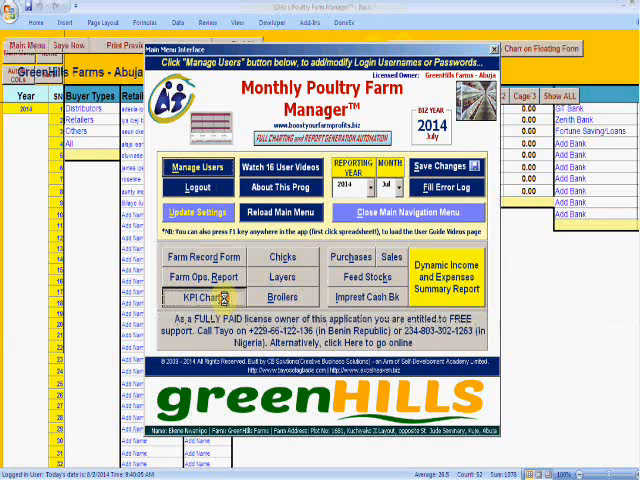
Open KPI Charts and show Pen 1's July 2014 daily hen-day percentages per cage
{"action": "left_click", "coordinate": [201, 295]}
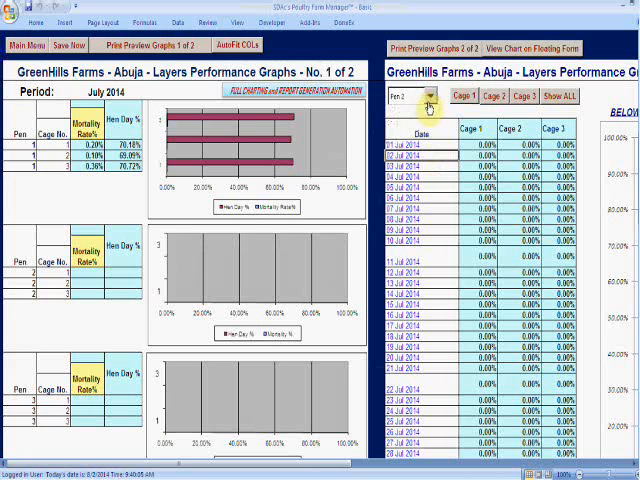
{"action": "left_click", "coordinate": [428, 96]}
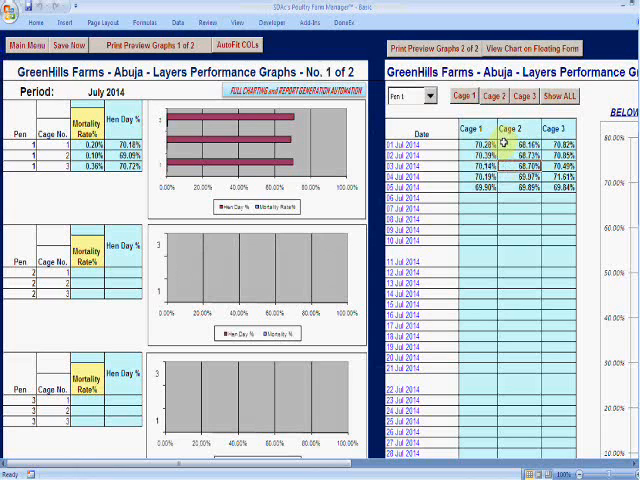
{"action": "mouse_move", "coordinate": [505, 146]}
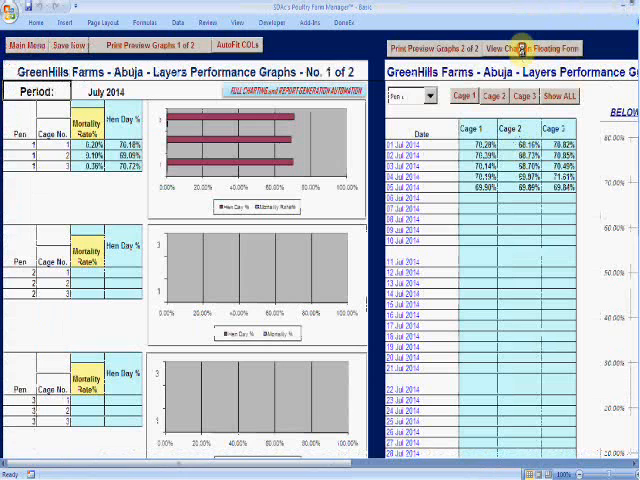
Show Pen 1's July 2014 monthly hen-day chart on a floating form
{"action": "left_click", "coordinate": [522, 47]}
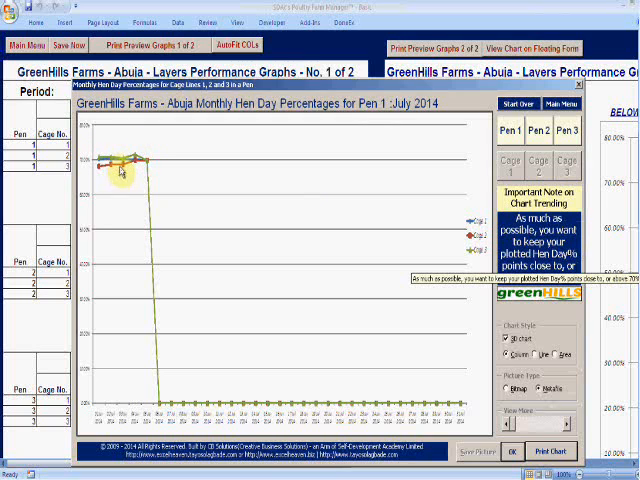
{"action": "mouse_move", "coordinate": [480, 245]}
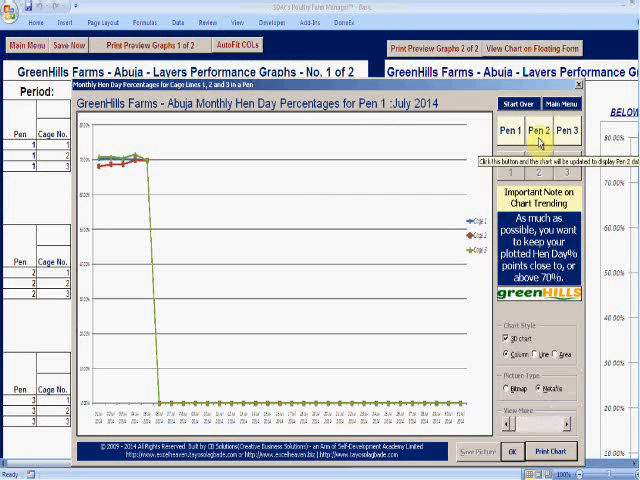
Update the floating chart to Pen 2, confirming and acknowledging the update messages
{"action": "left_click", "coordinate": [539, 131]}
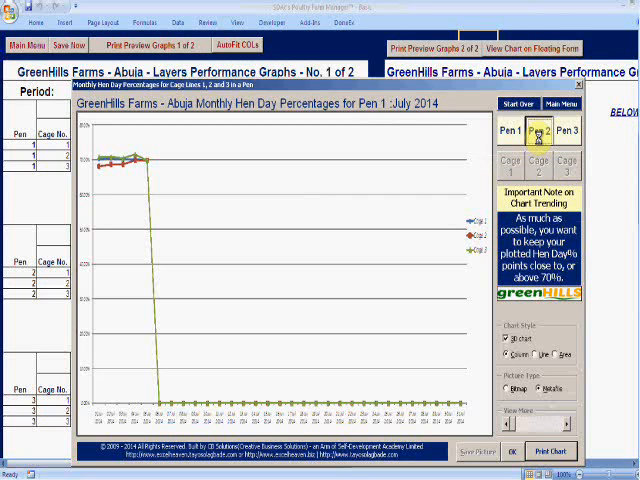
{"action": "left_click", "coordinate": [539, 131]}
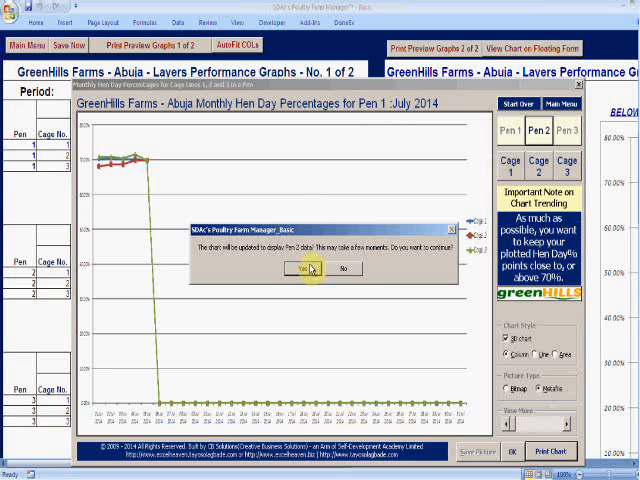
{"action": "left_click", "coordinate": [307, 268]}
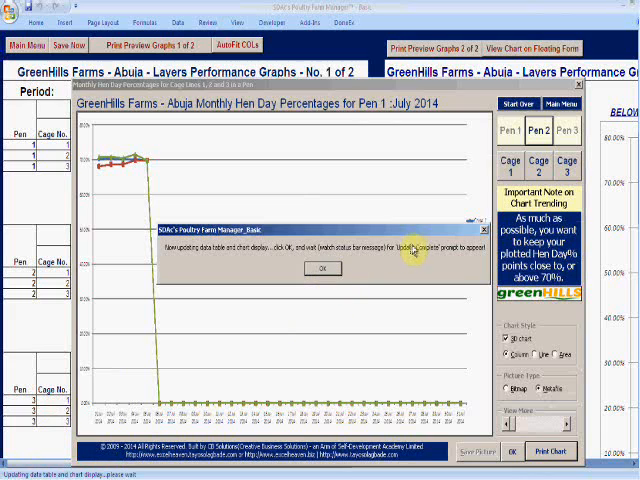
{"action": "left_click", "coordinate": [322, 268]}
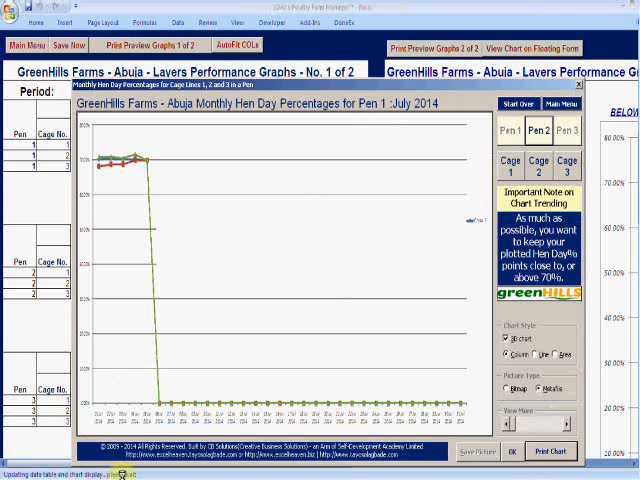
{"action": "left_click", "coordinate": [538, 130]}
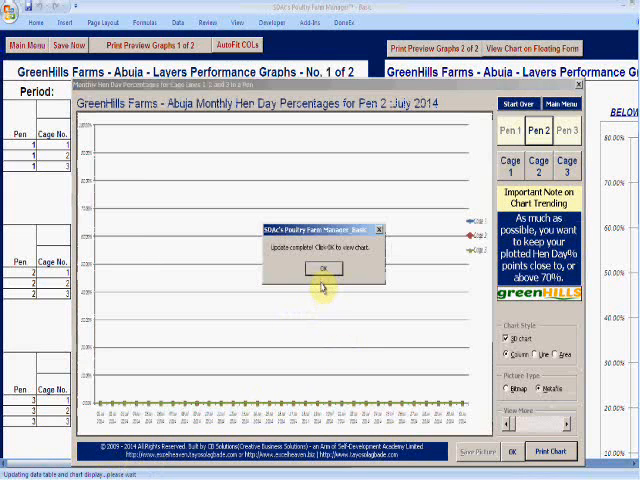
{"action": "left_click", "coordinate": [322, 268]}
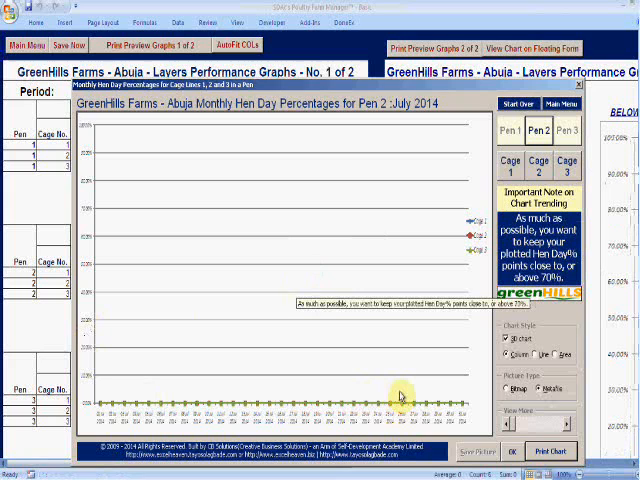
{"action": "mouse_move", "coordinate": [360, 256]}
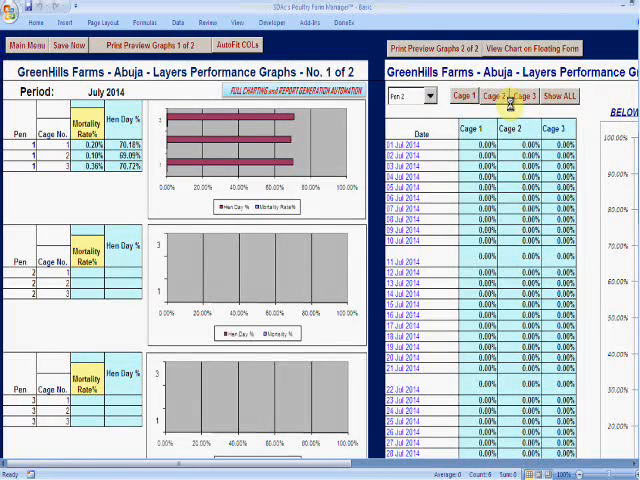
Reopen the Monthly Hen Day Percentages floating chart showing Pen 2's 0% lines
{"action": "left_click", "coordinate": [550, 48]}
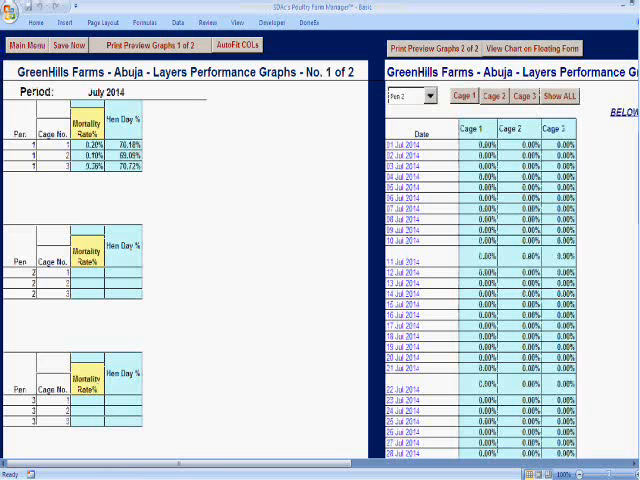
{"action": "left_click", "coordinate": [542, 47]}
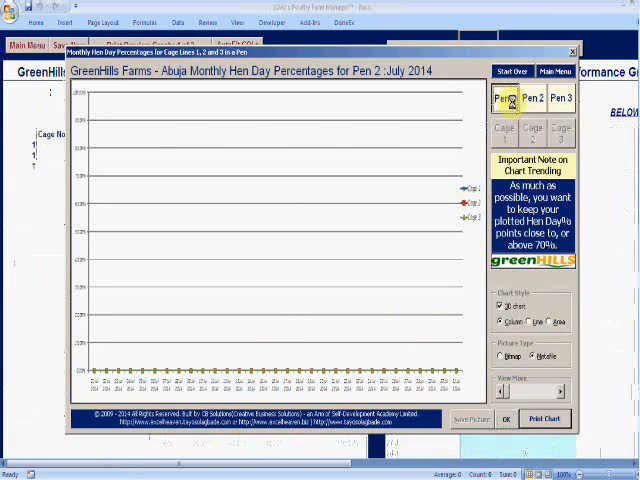
Switch the chart back to Pen 1's July 2014 data, then choose Cage 1
{"action": "left_click", "coordinate": [502, 97]}
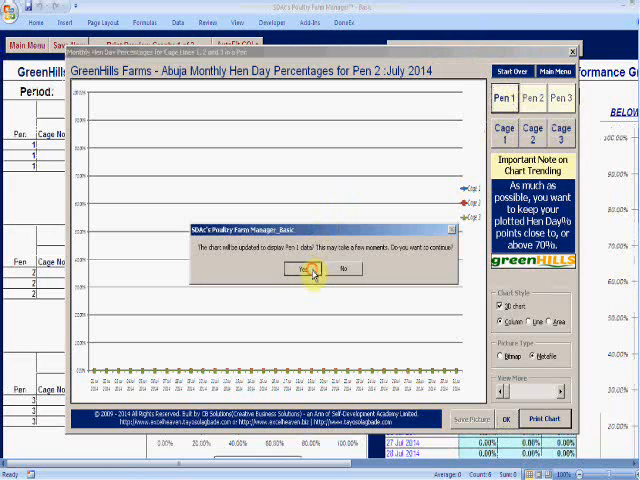
{"action": "left_click", "coordinate": [311, 269]}
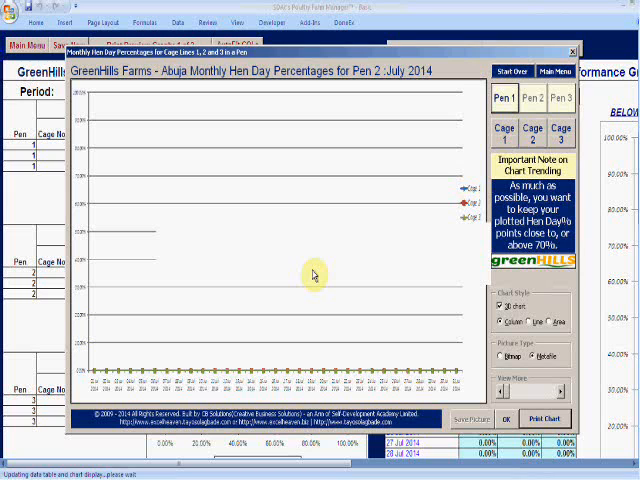
{"action": "left_click", "coordinate": [502, 97]}
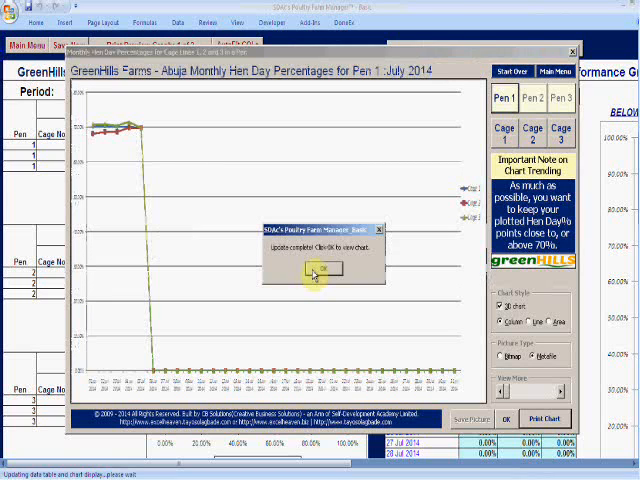
{"action": "left_click", "coordinate": [323, 270]}
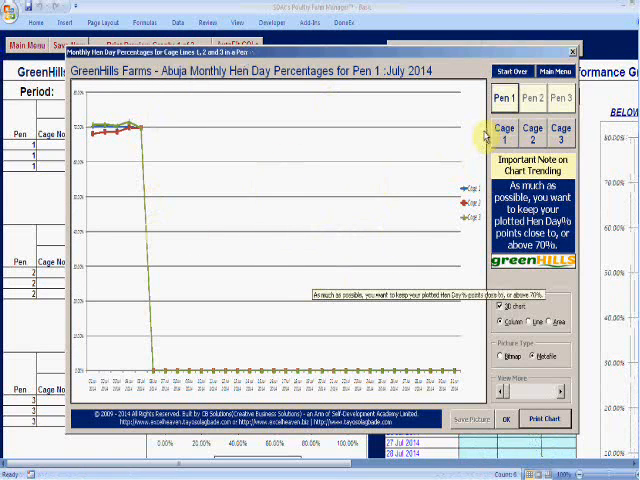
{"action": "left_click", "coordinate": [502, 135]}
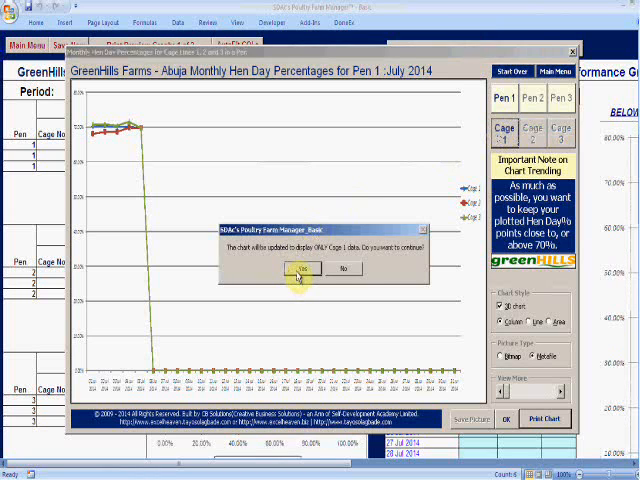
Confirm the Cage 1-only chart update, then close the floating chart window
{"action": "left_click", "coordinate": [303, 268]}
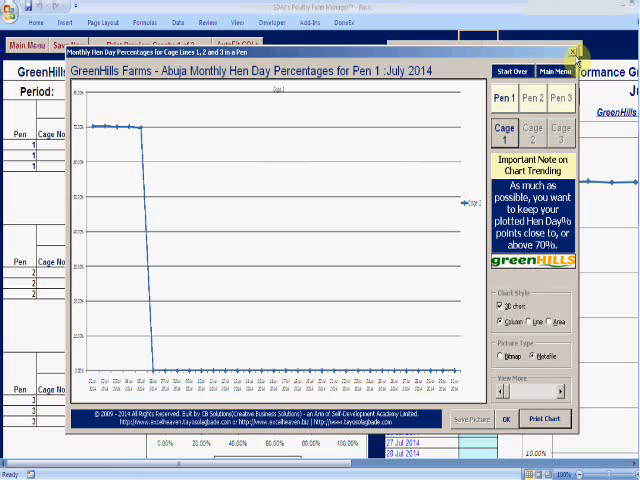
{"action": "left_click", "coordinate": [573, 52]}
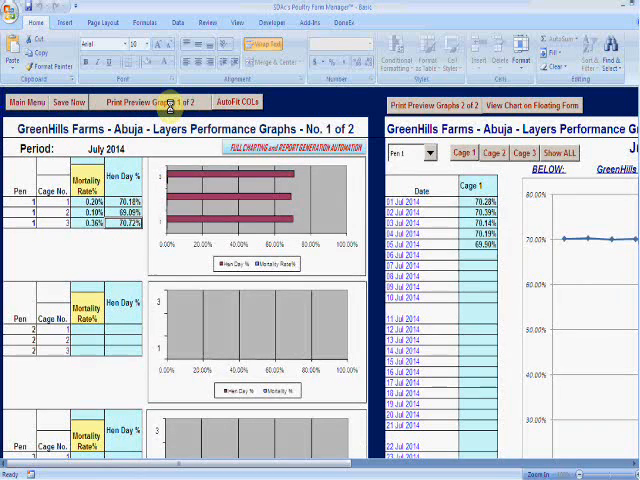
Print-preview Layers Performance Graphs page 1 of 2 and zoom in
{"action": "left_click", "coordinate": [137, 102]}
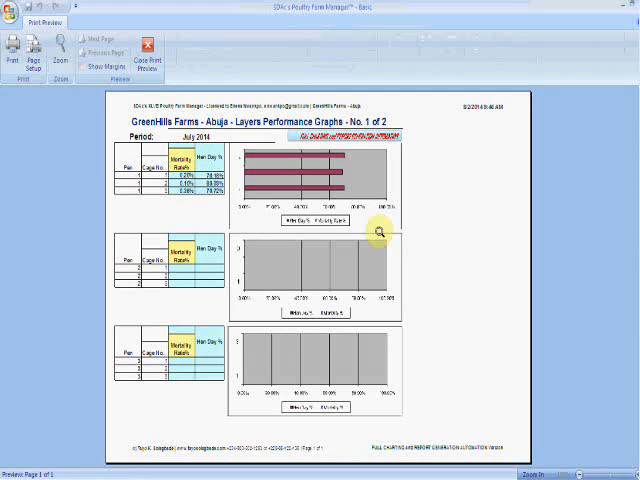
{"action": "left_click", "coordinate": [156, 55]}
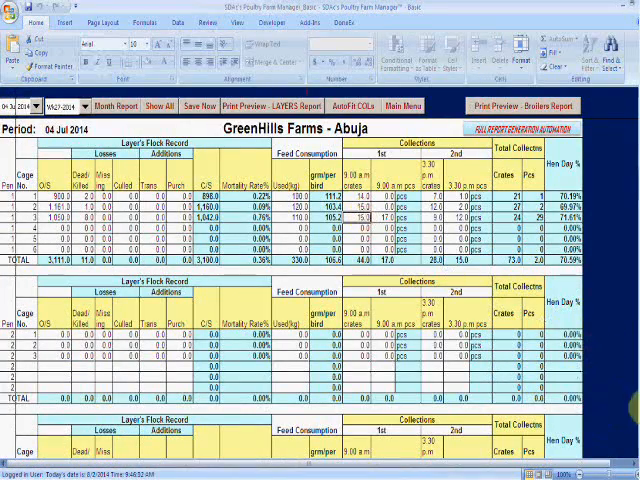
Scroll down the daily layers report toward the broiler section
{"action": "scroll", "scroll_direction": "down", "scroll_amount": 3}
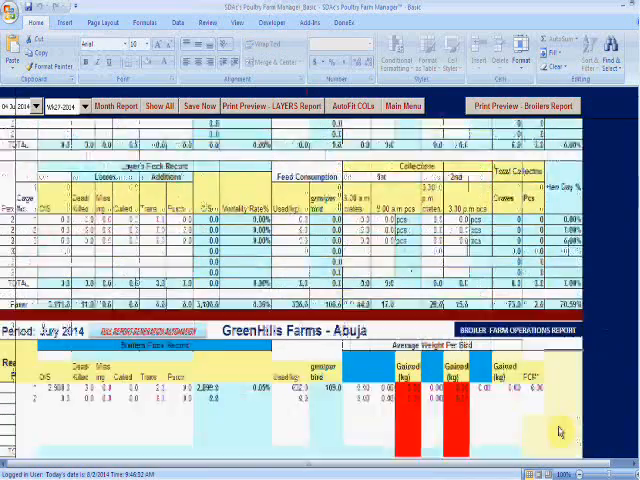
{"action": "scroll", "scroll_direction": "down", "scroll_amount": 3}
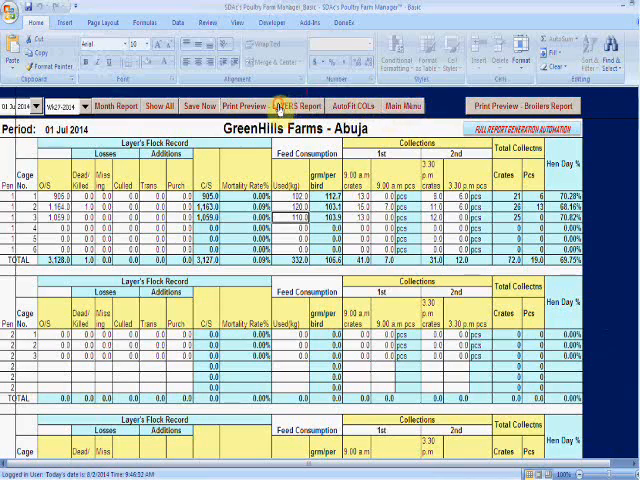
Print-preview the July 2014 broiler farm operations report and close the preview
{"action": "left_click", "coordinate": [291, 106]}
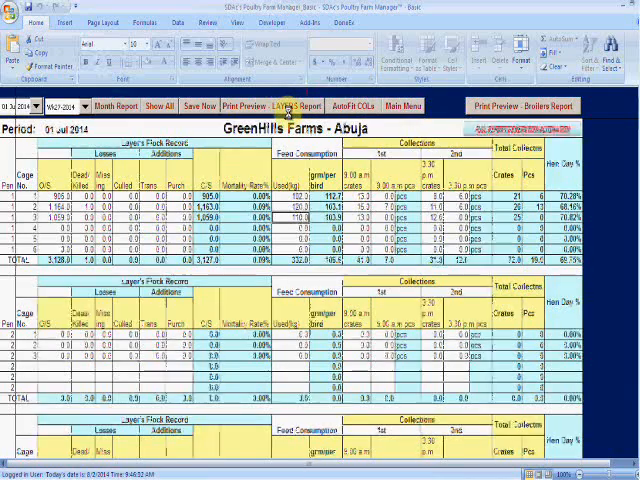
{"action": "left_click", "coordinate": [253, 106]}
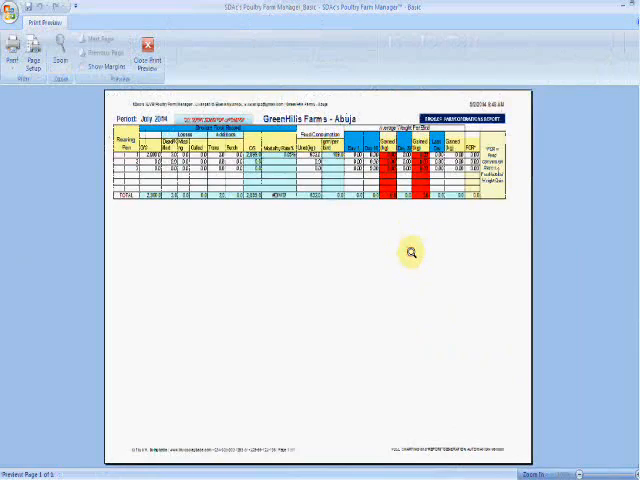
{"action": "left_click", "coordinate": [146, 48]}
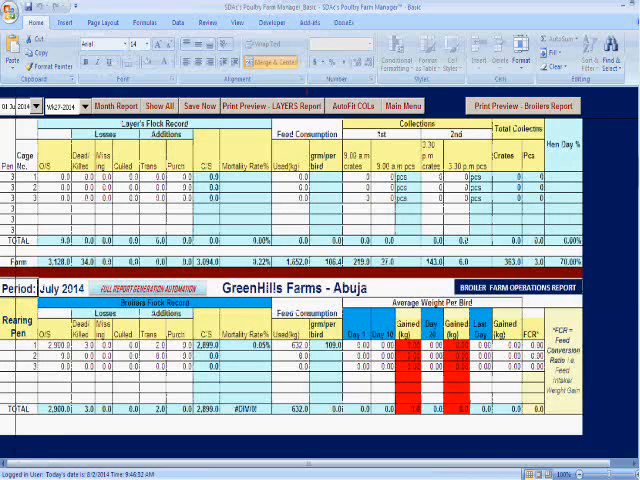